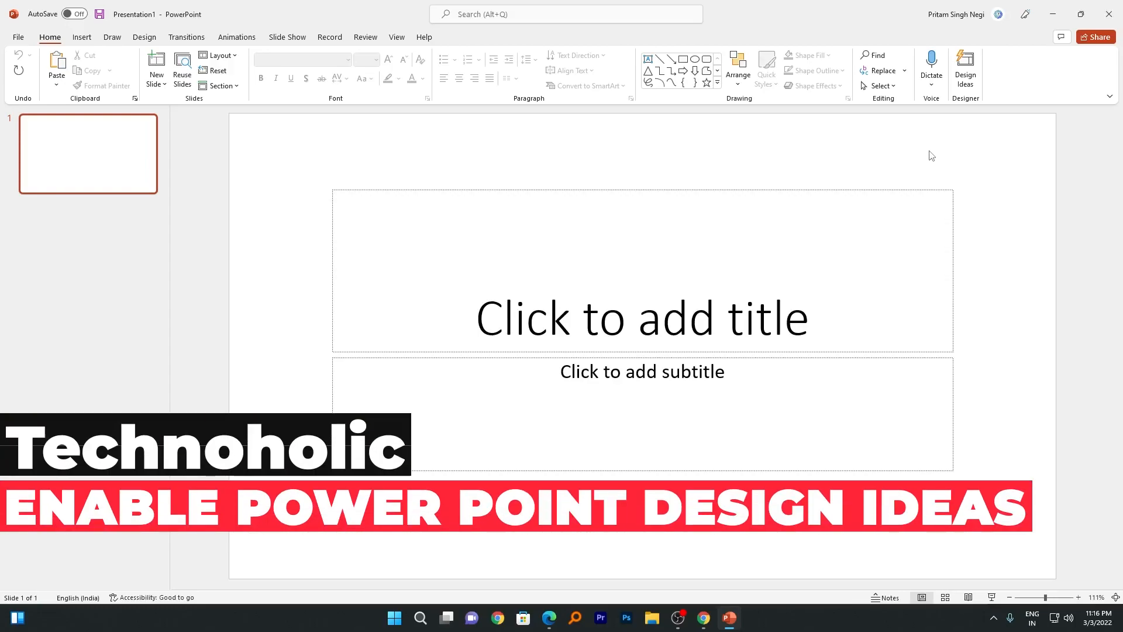
Apply the first suggested Design Ideas layout to the blank title slide.
left_click(965, 68)
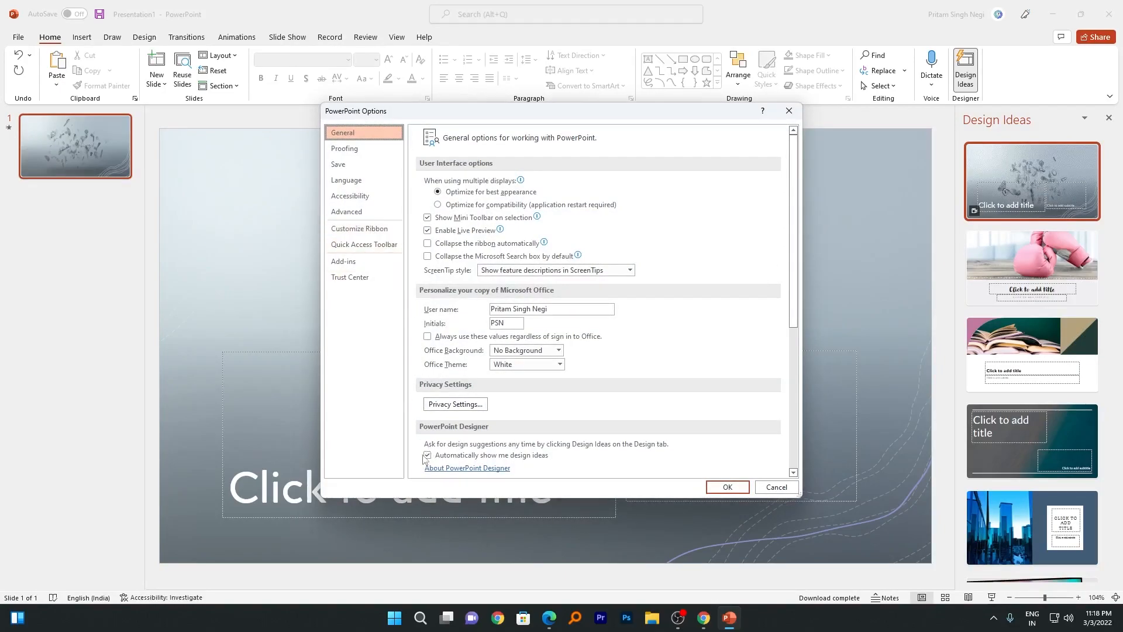
Close the PowerPoint Options dialog and return to the designed title slide.
left_click(427, 455)
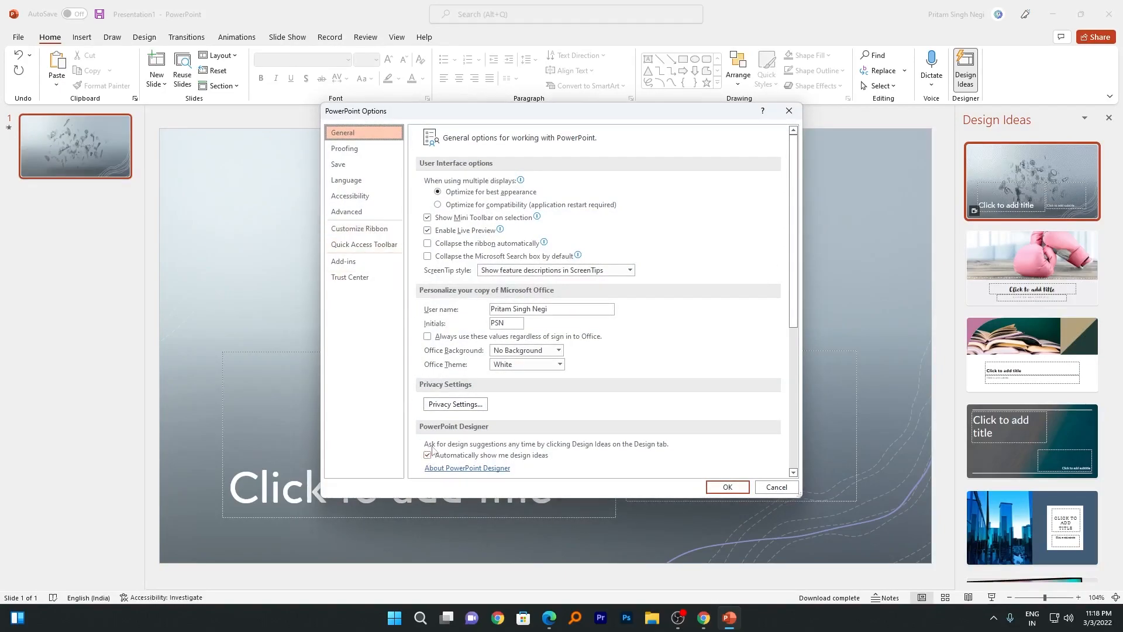
scroll("down", 3)
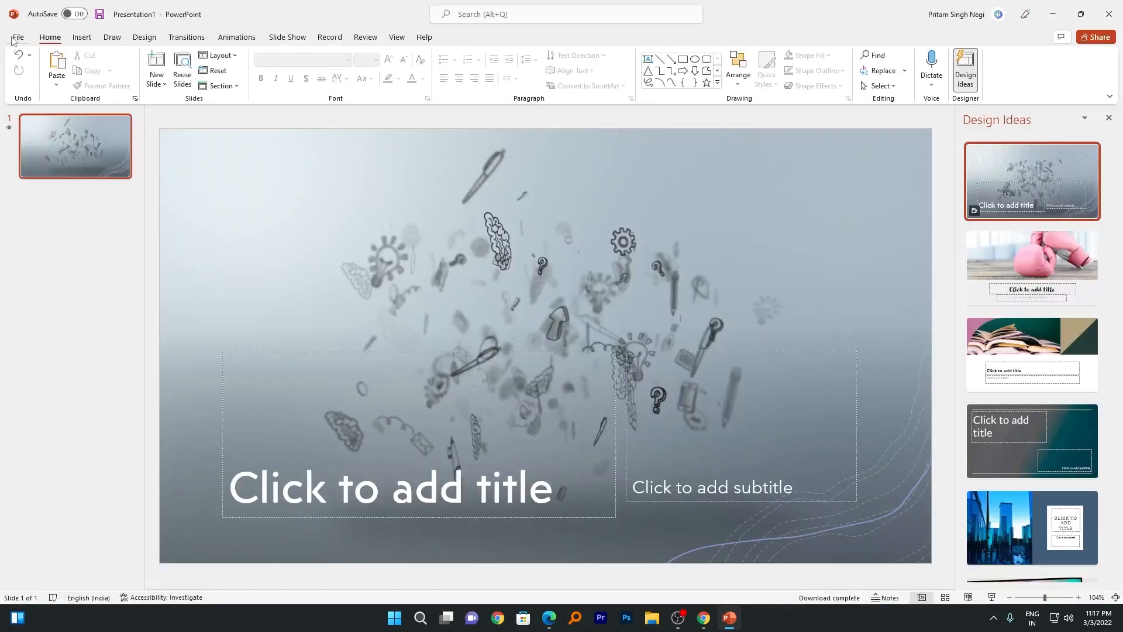
Enable 'Automatically show me design ideas' under PowerPoint Designer in File > Options > General.
left_click(18, 37)
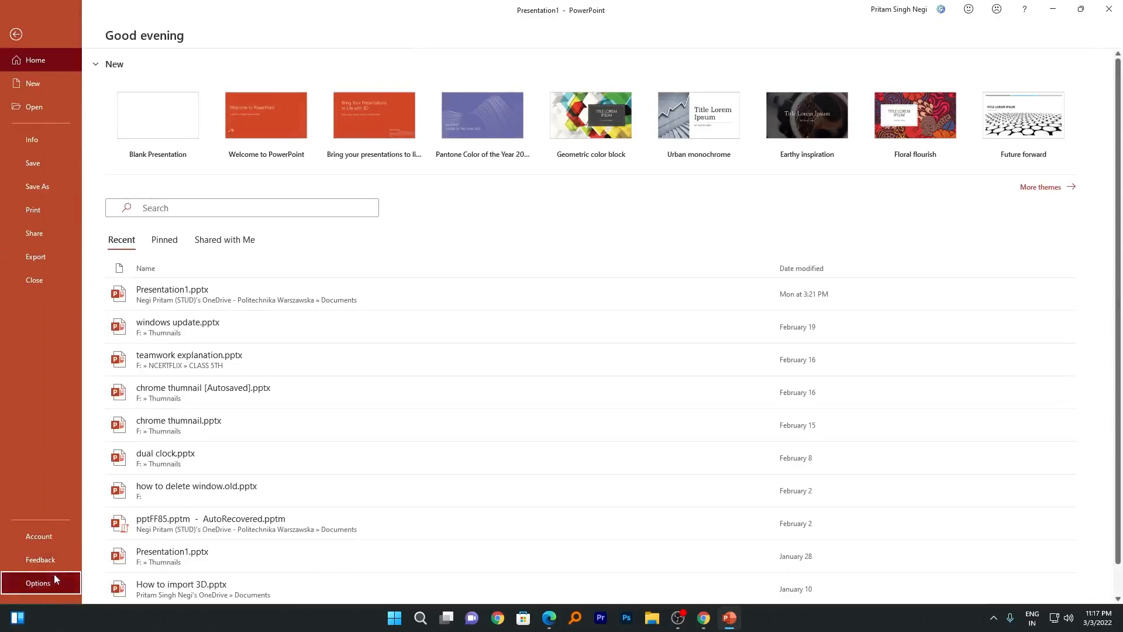
left_click(37, 585)
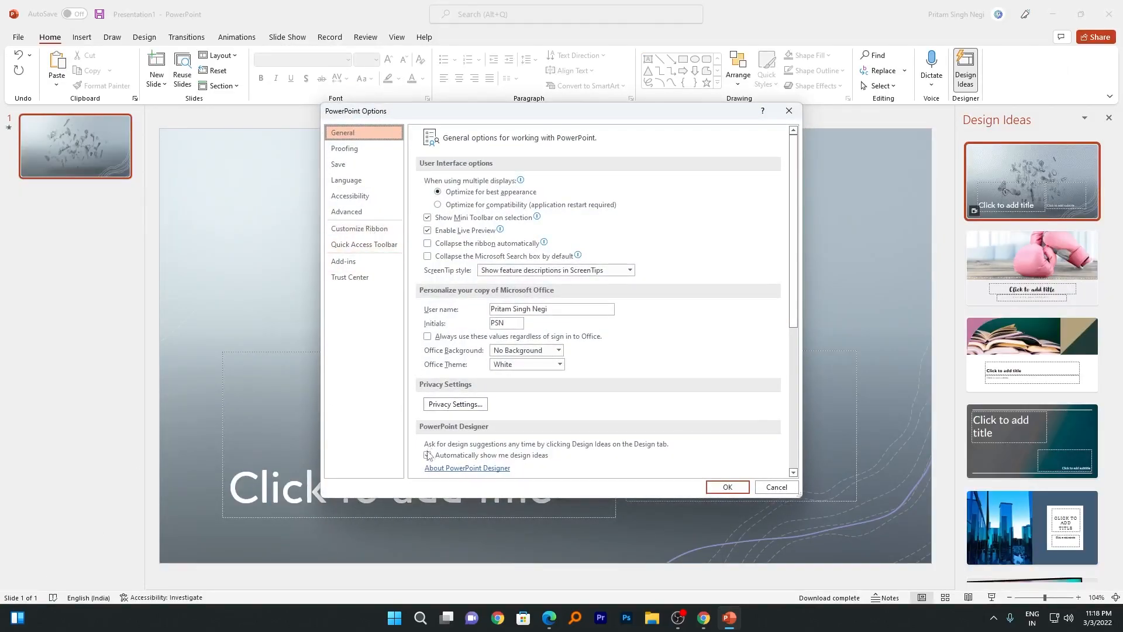
left_click(427, 455)
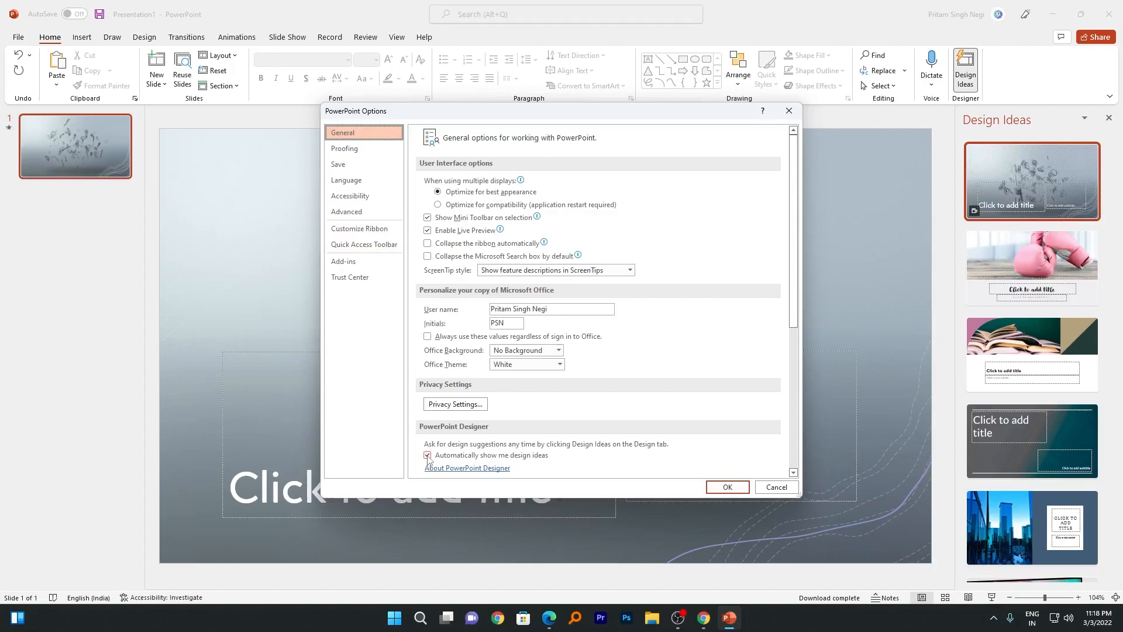
scroll("down", 3)
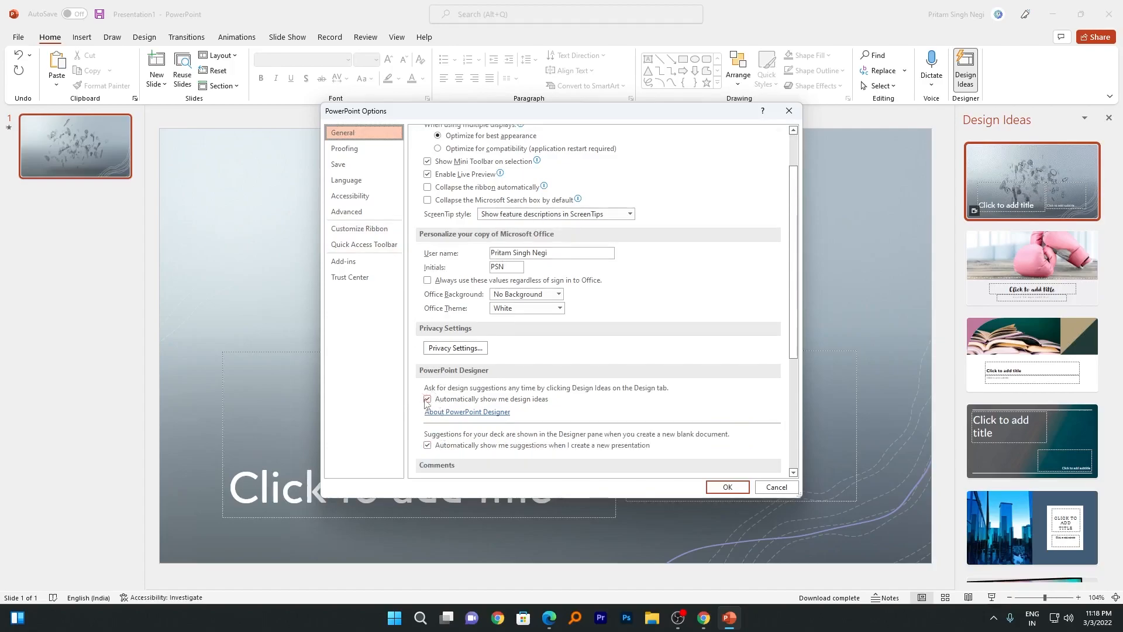
left_click(17, 36)
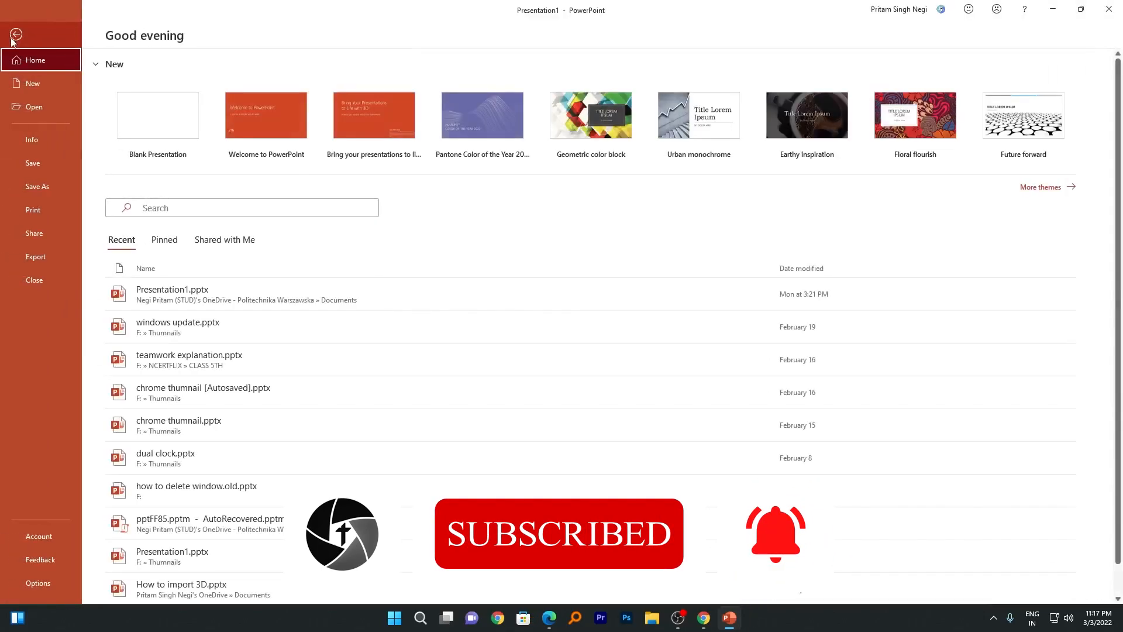
left_click(38, 585)
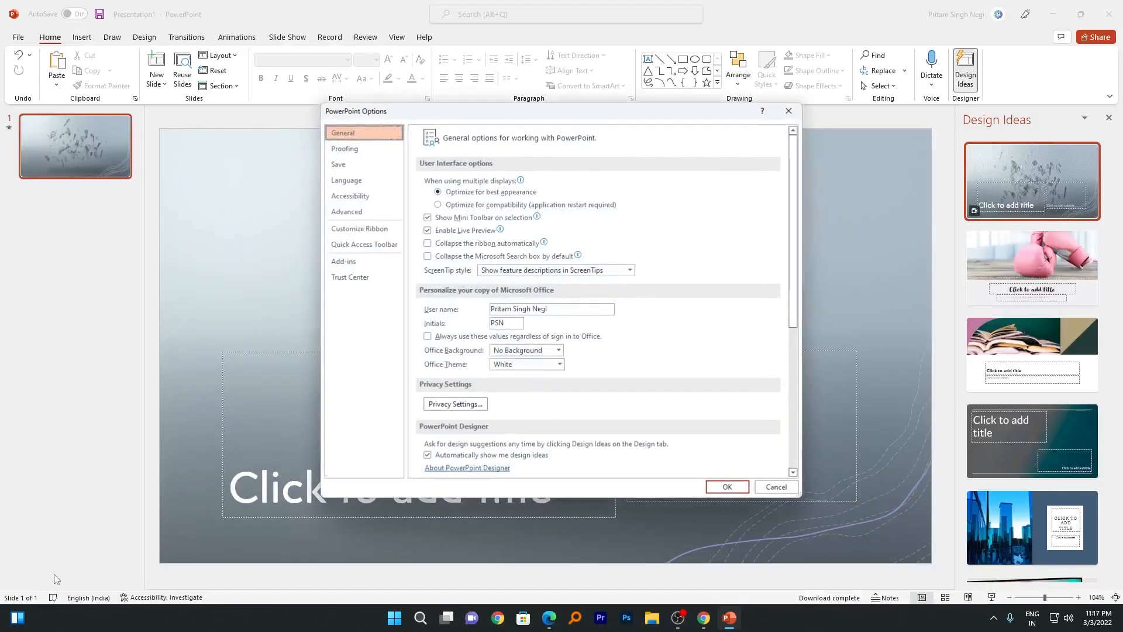